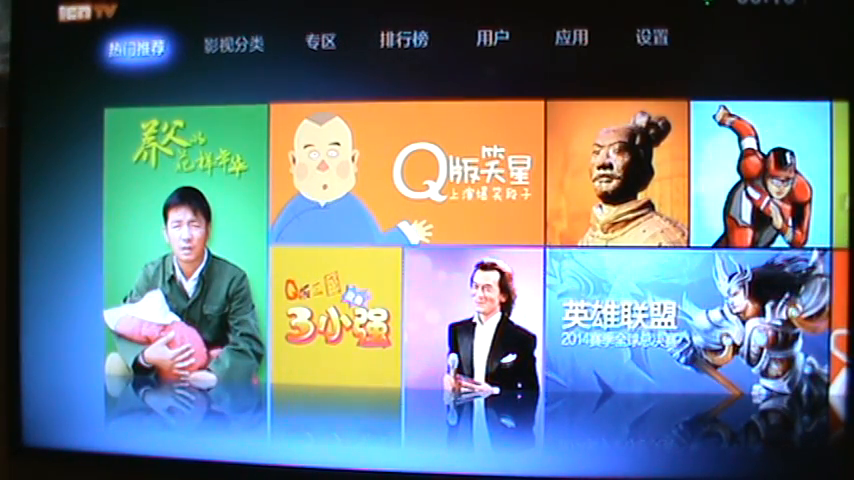
# - Move through the top tabs to 应用 and browse the app tiles toward HKTV 直播
pyautogui.click(232, 44)
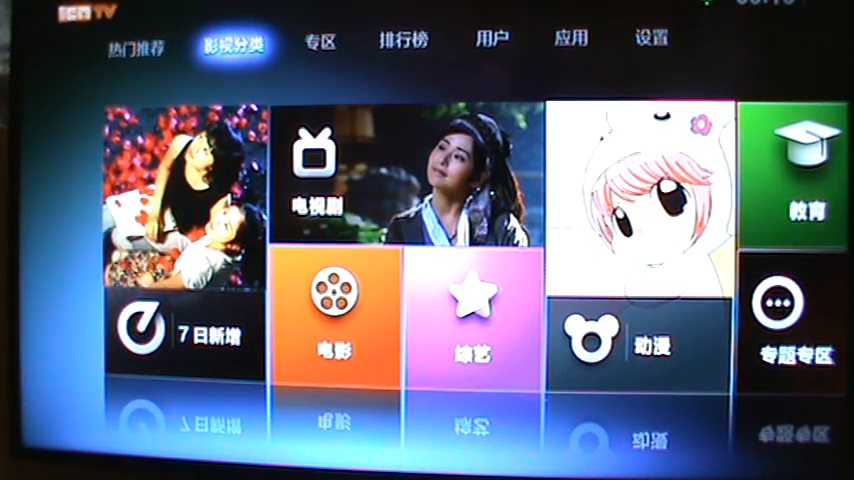
pyautogui.click(136, 48)
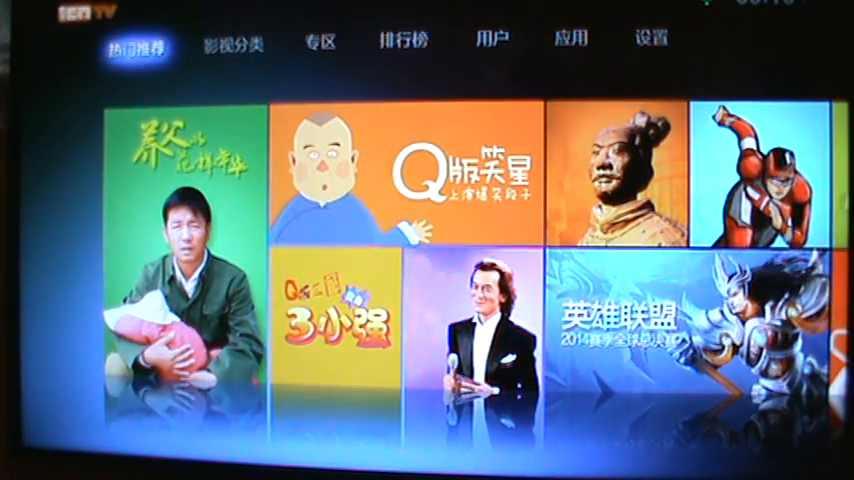
pyautogui.click(234, 44)
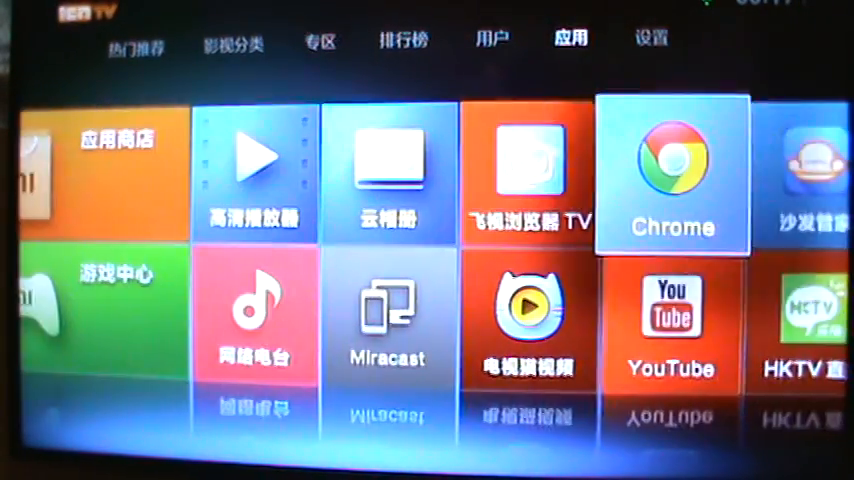
pyautogui.hscroll(3)
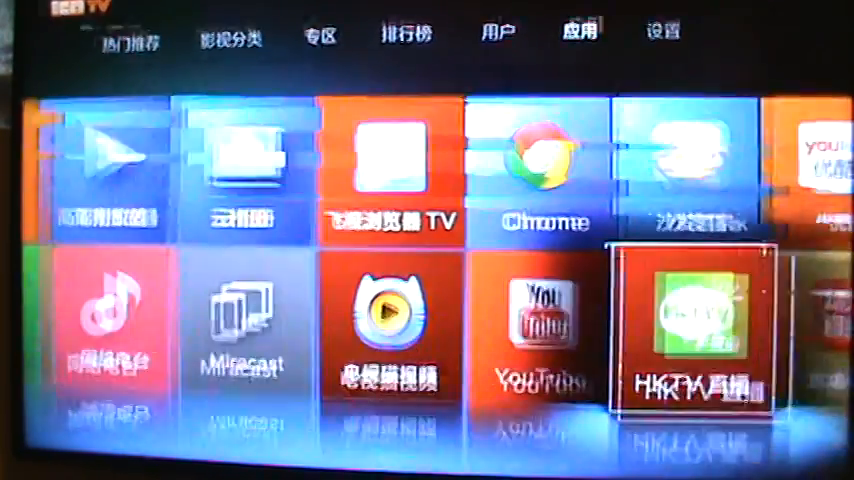
pyautogui.click(692, 330)
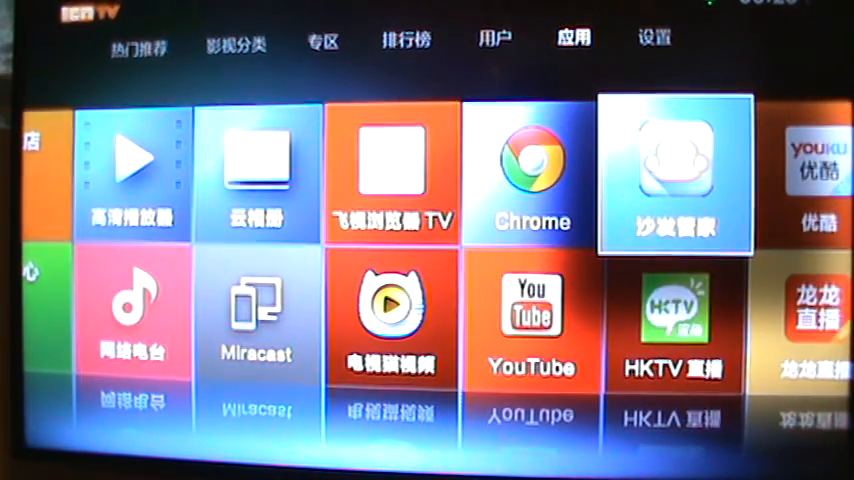
# - Launch 沙发管家 (Shafa Butler) to reach its 我的应用 list of installed apps
pyautogui.click(676, 172)
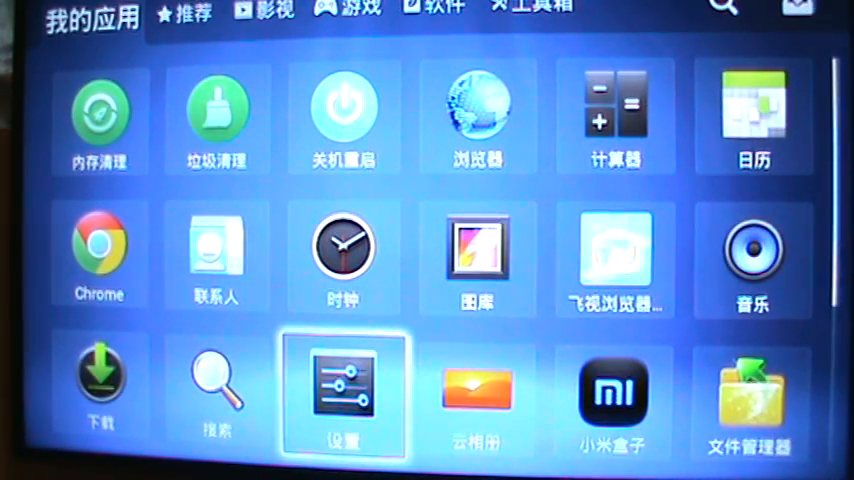
pyautogui.click(344, 390)
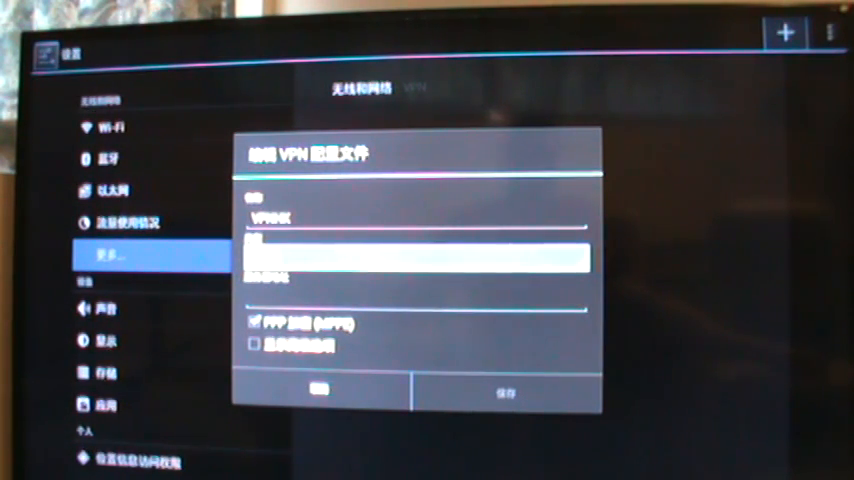
# - Begin entering the PPTP VPN server address in the Edit VPN profile dialog
pyautogui.click(412, 256)
pyautogui.write('bb.gd')
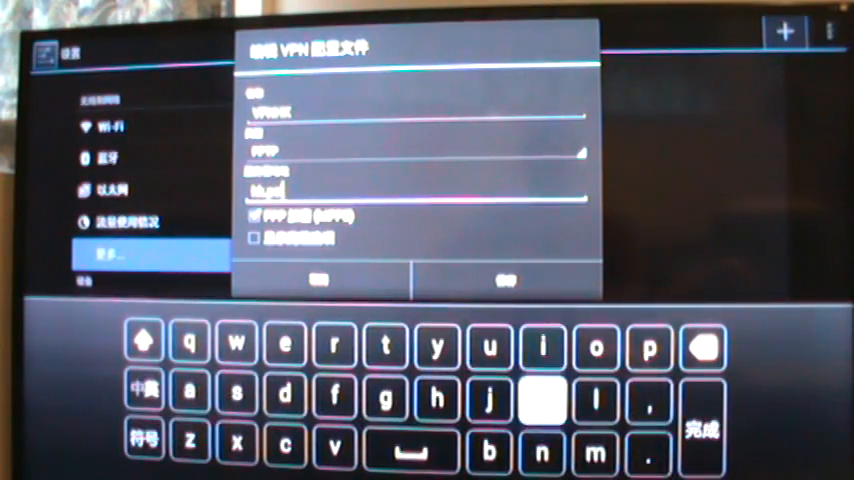
pyautogui.click(492, 348)
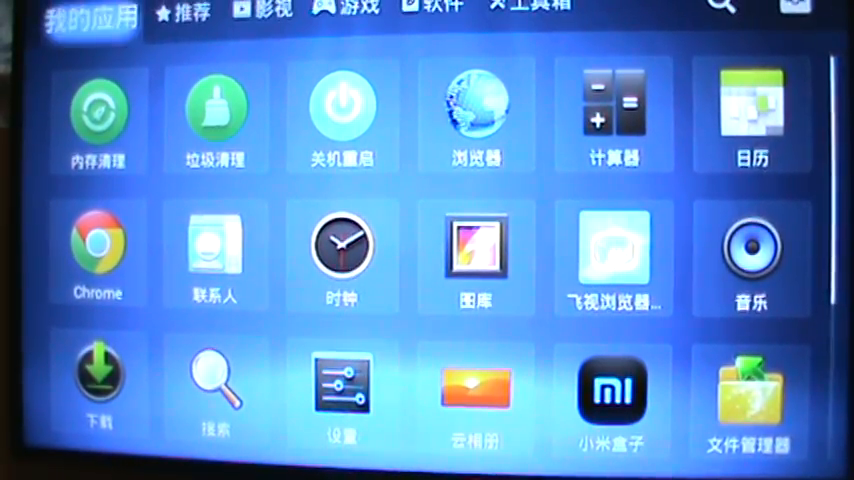
# - Leave 我的应用 and return to the launcher's 应用 page with HKTV 直播
pyautogui.click(182, 16)
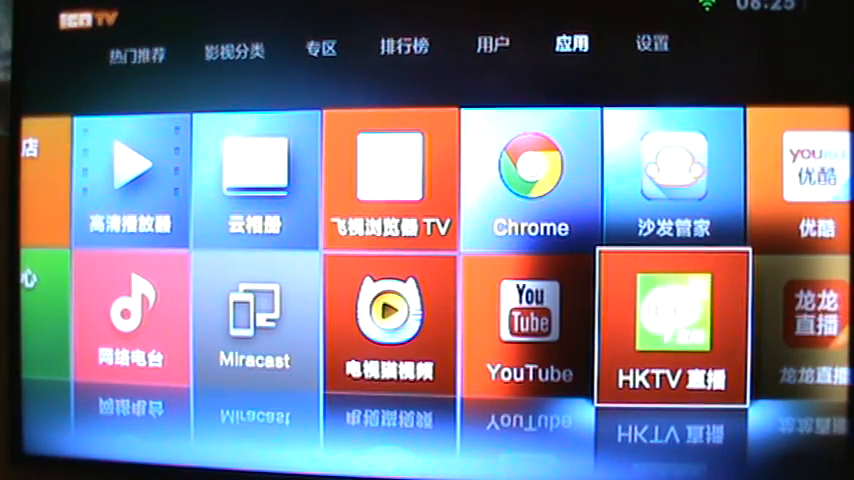
# - Launch HKTV 直播, then return to the launcher's 热门推荐 page
pyautogui.click(672, 324)
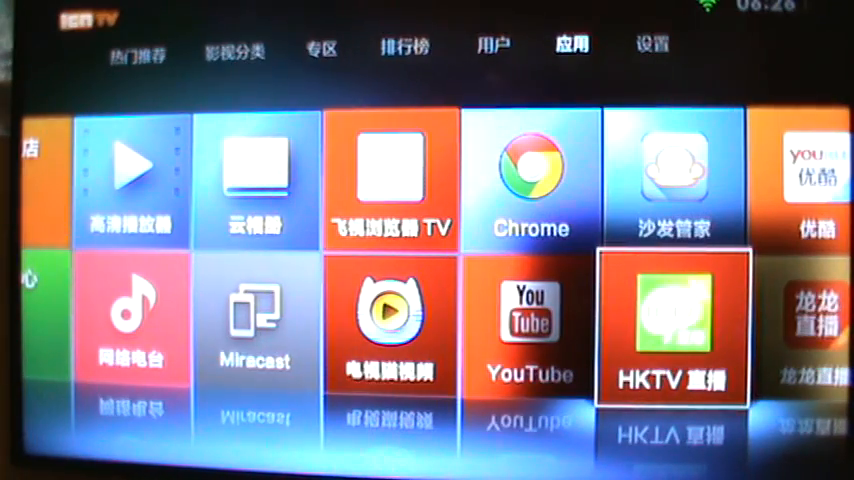
pyautogui.click(138, 46)
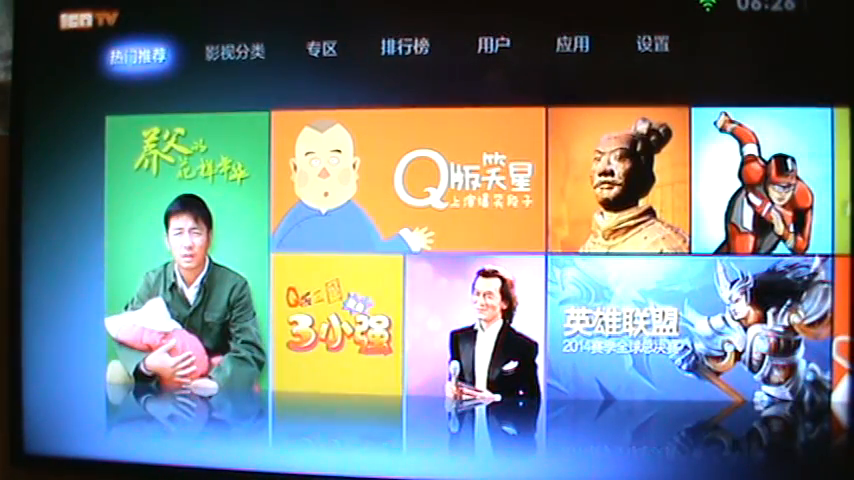